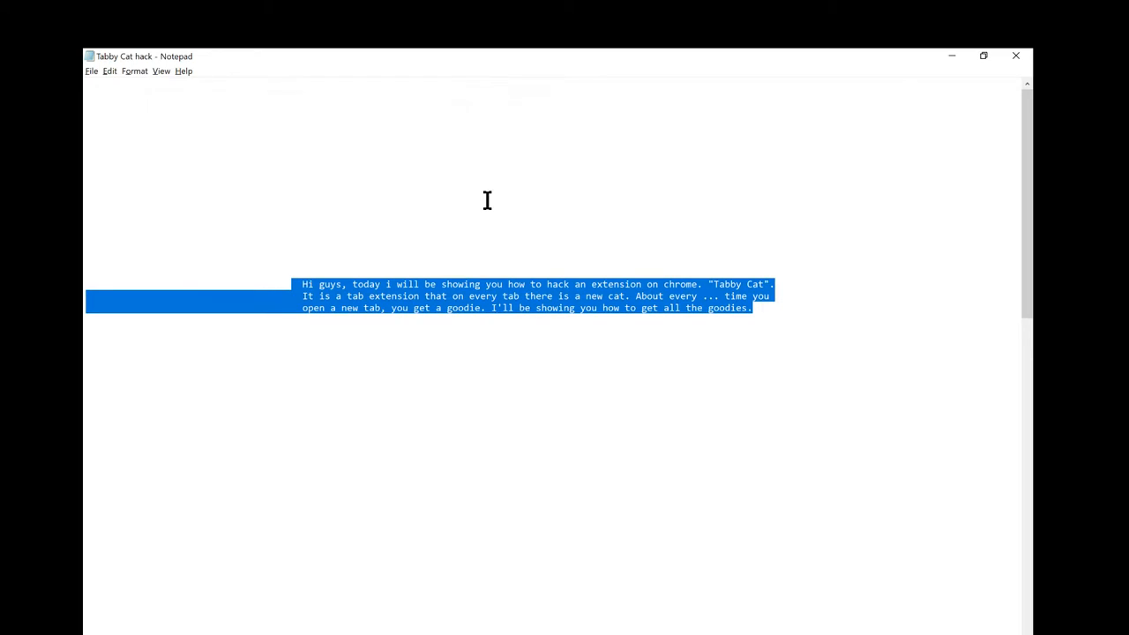
pyautogui.moveTo(507, 213)
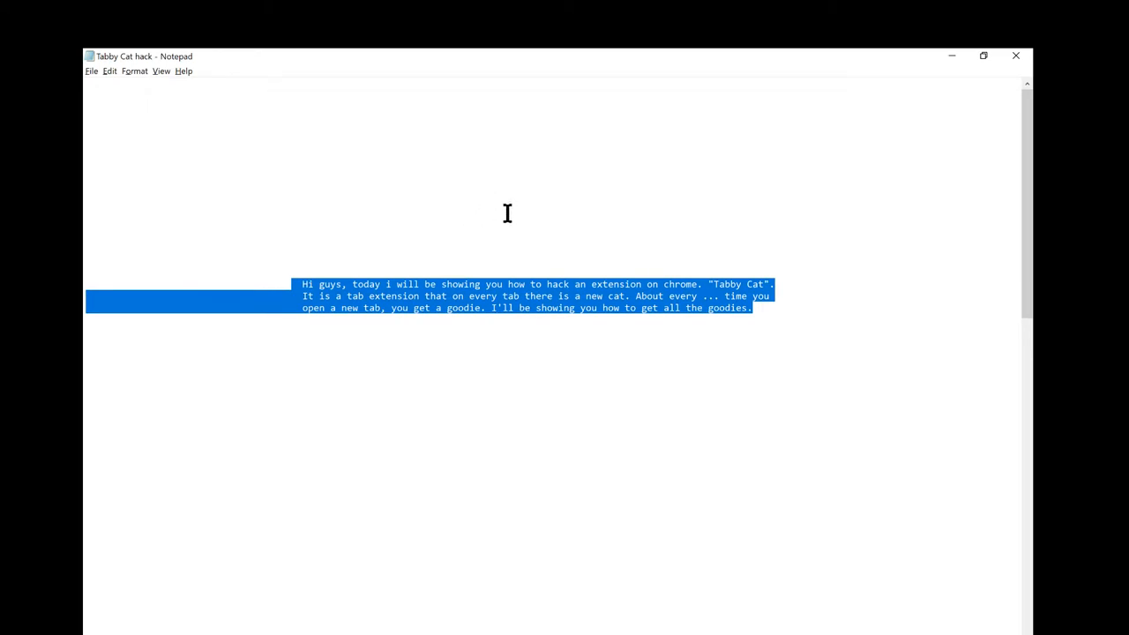
pyautogui.moveTo(756, 314)
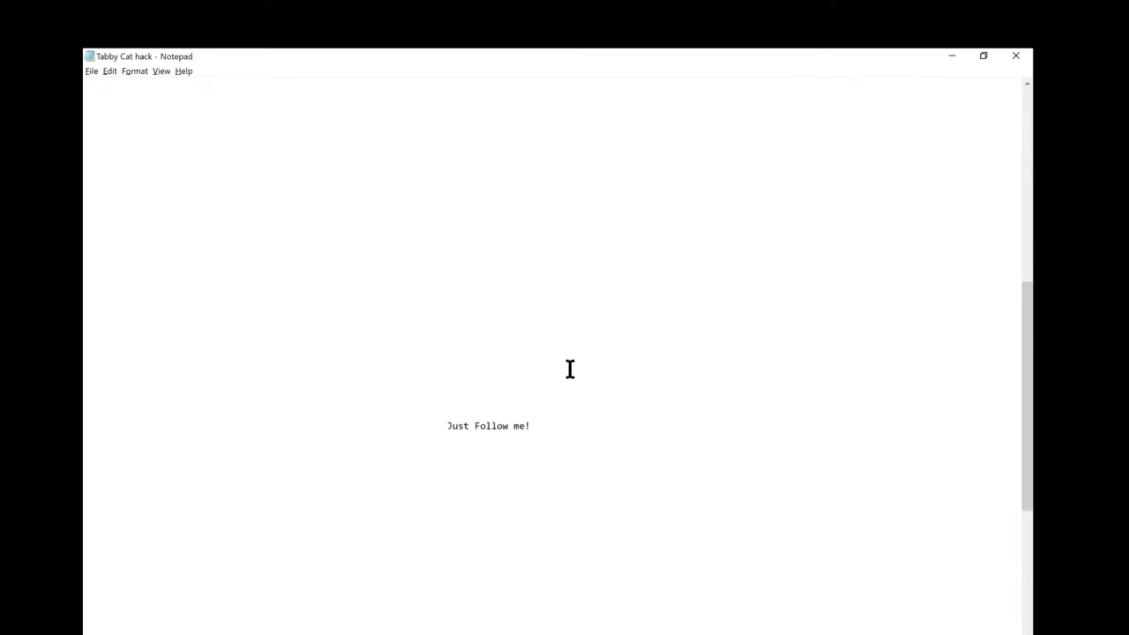
# Step: Search 'how to' from the address bar and reach the tabbycatswag.json GitHub Gist
pyautogui.doubleClick(488, 425)
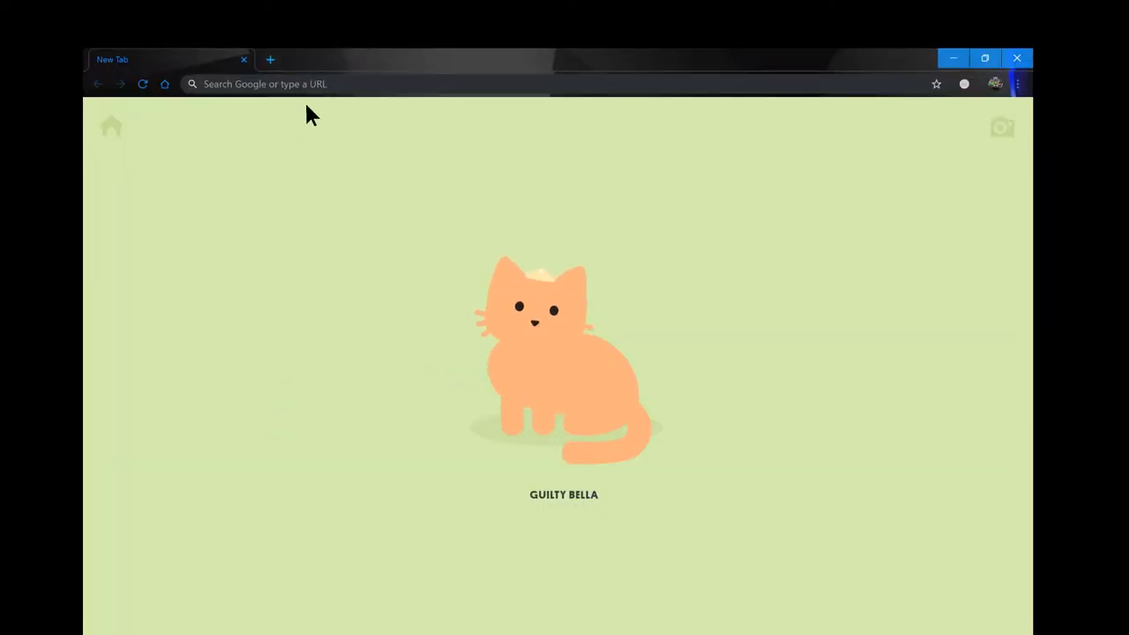
pyautogui.write('how to')
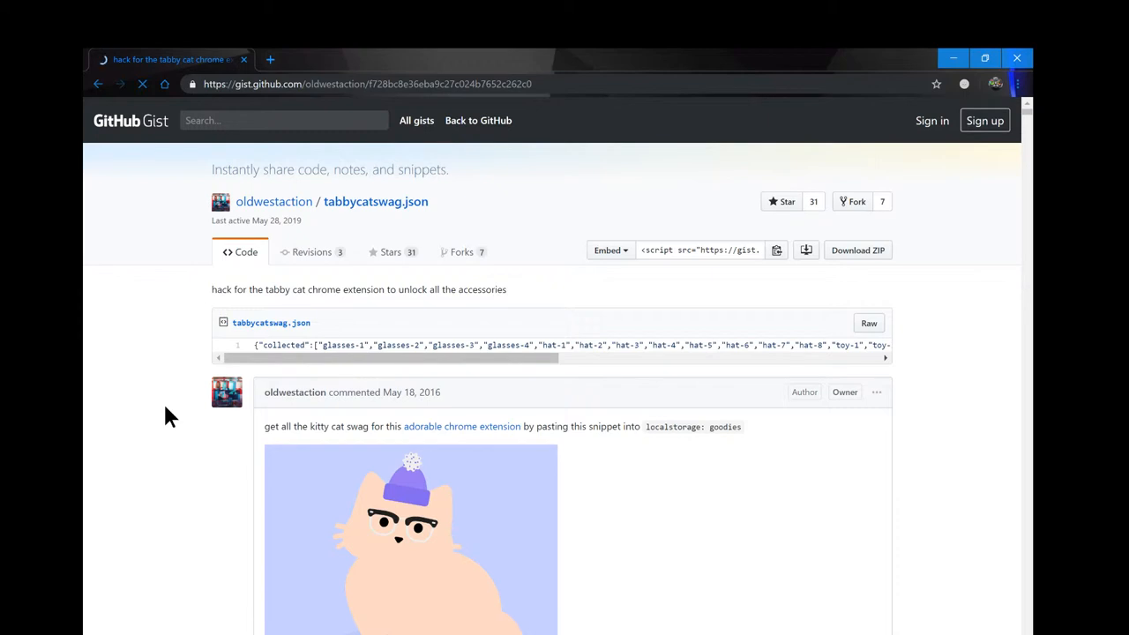
# Step: Select and copy the newest goodies list ending with hat-TopHat from the gist comments
pyautogui.scroll(-3)
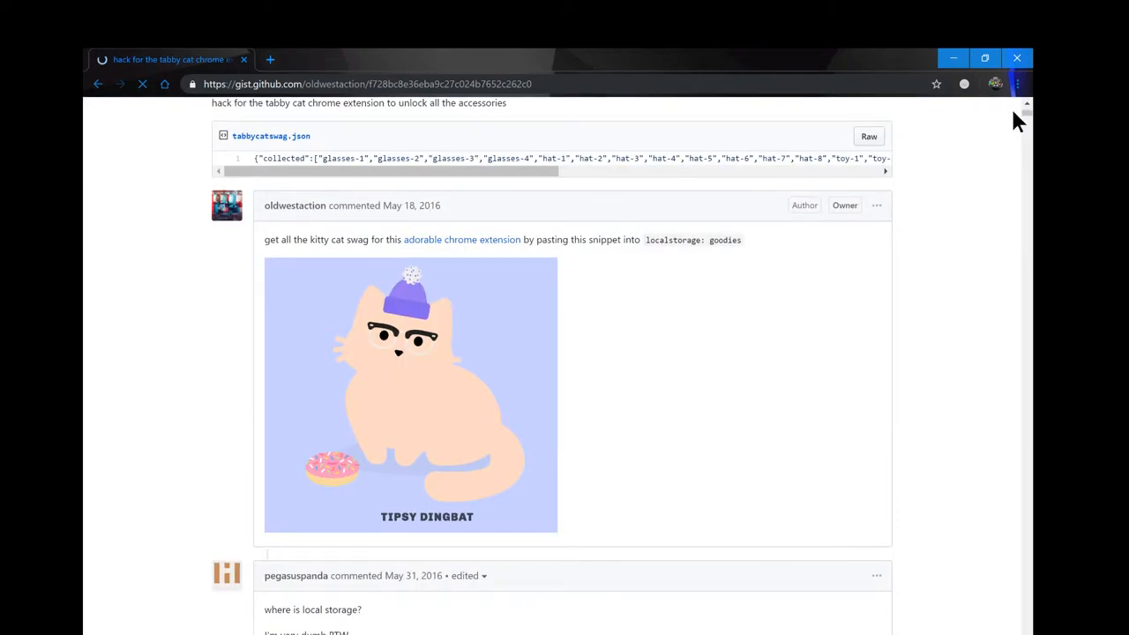
pyautogui.scroll(-3)
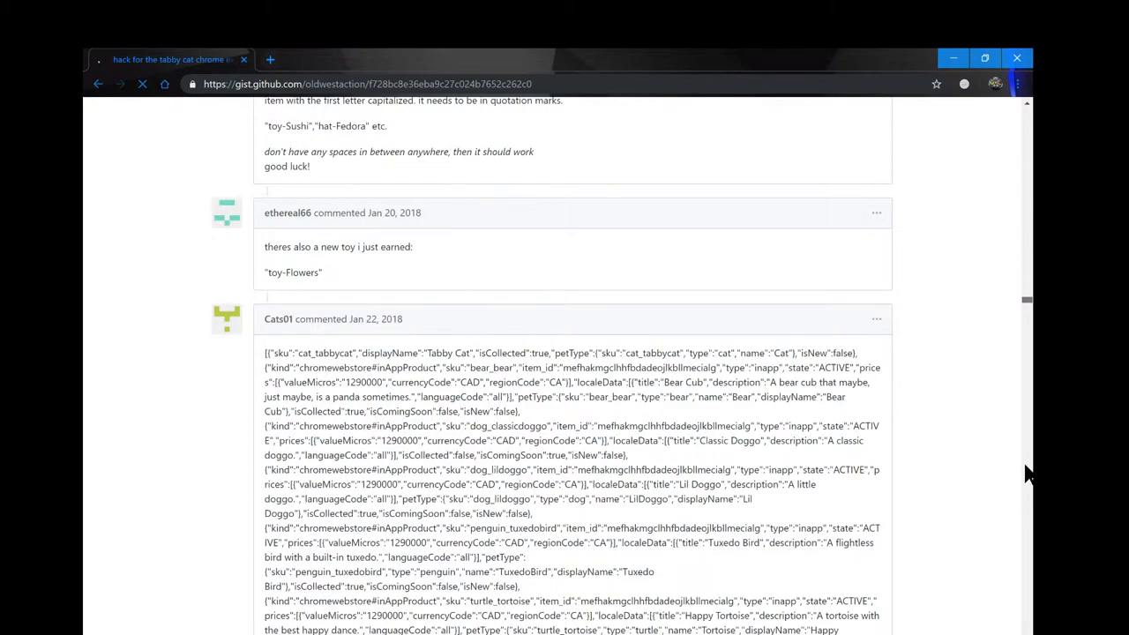
pyautogui.scroll(-3)
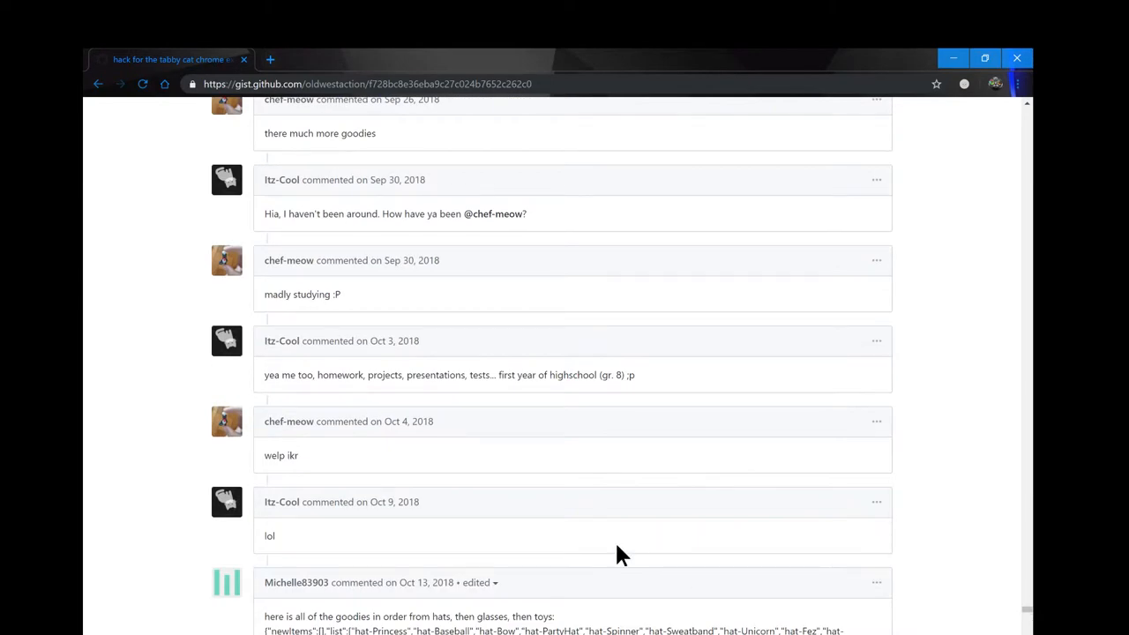
pyautogui.scroll(-3)
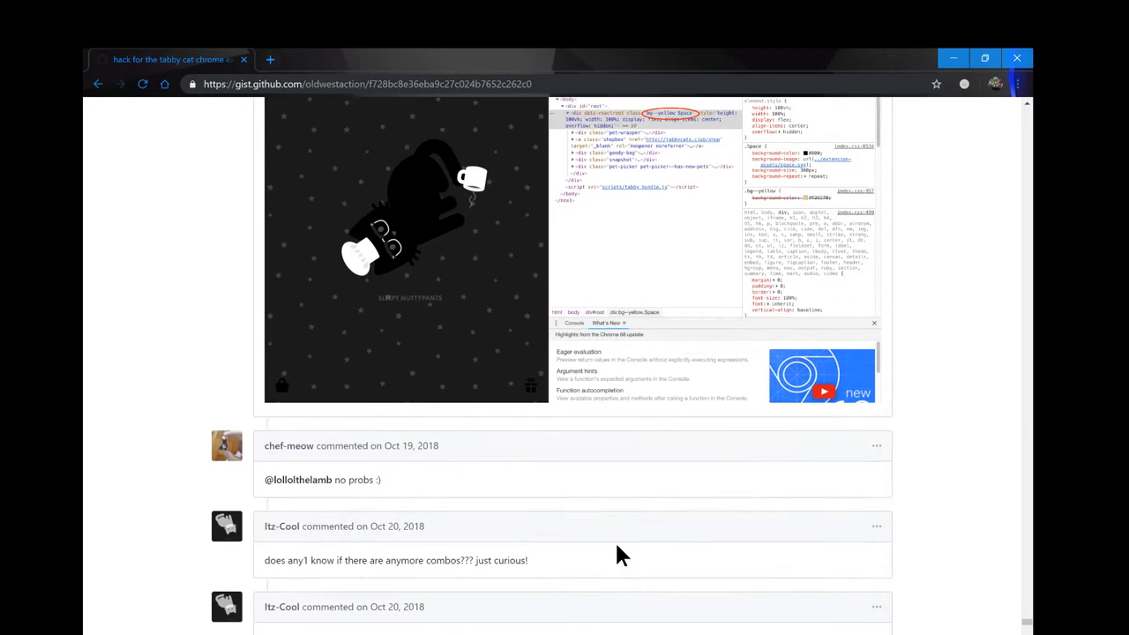
pyautogui.scroll(-3)
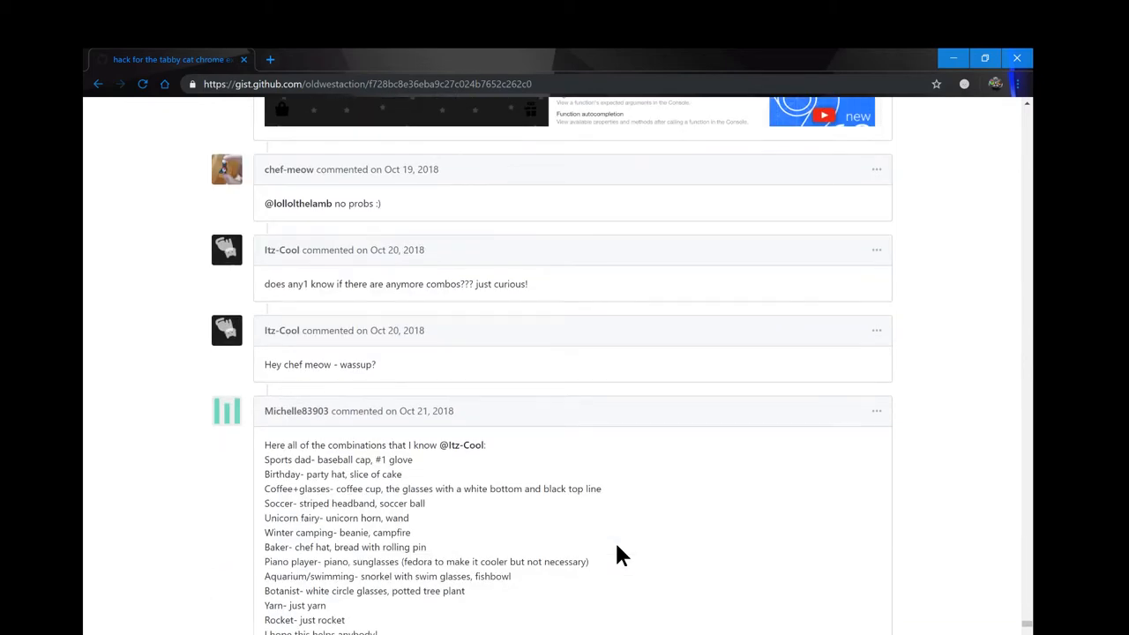
pyautogui.scroll(-3)
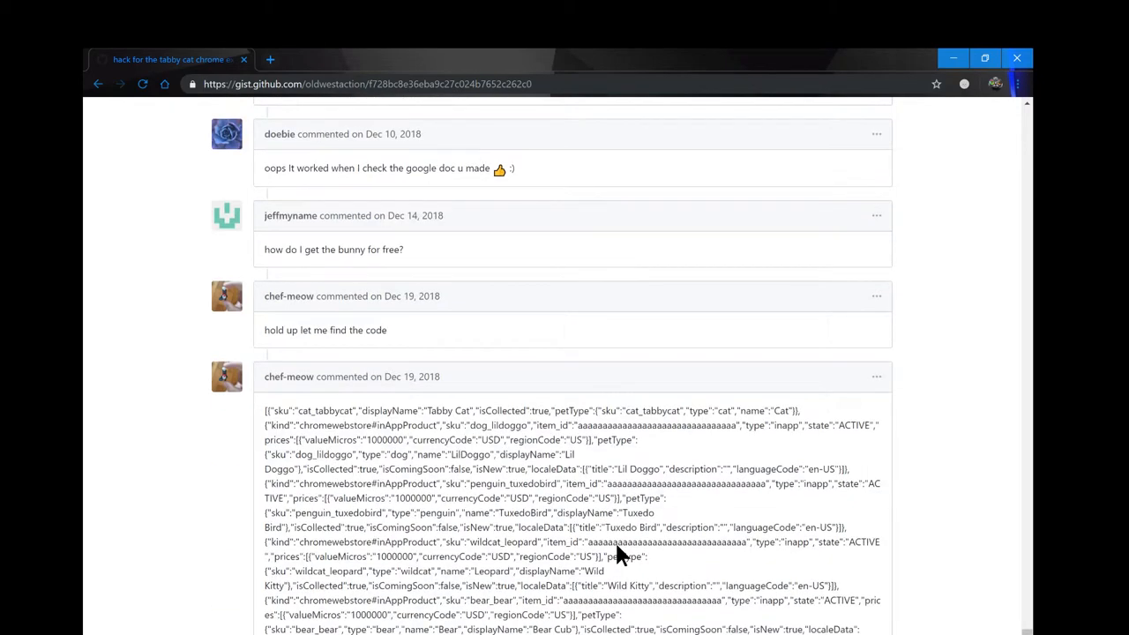
pyautogui.scroll(-3)
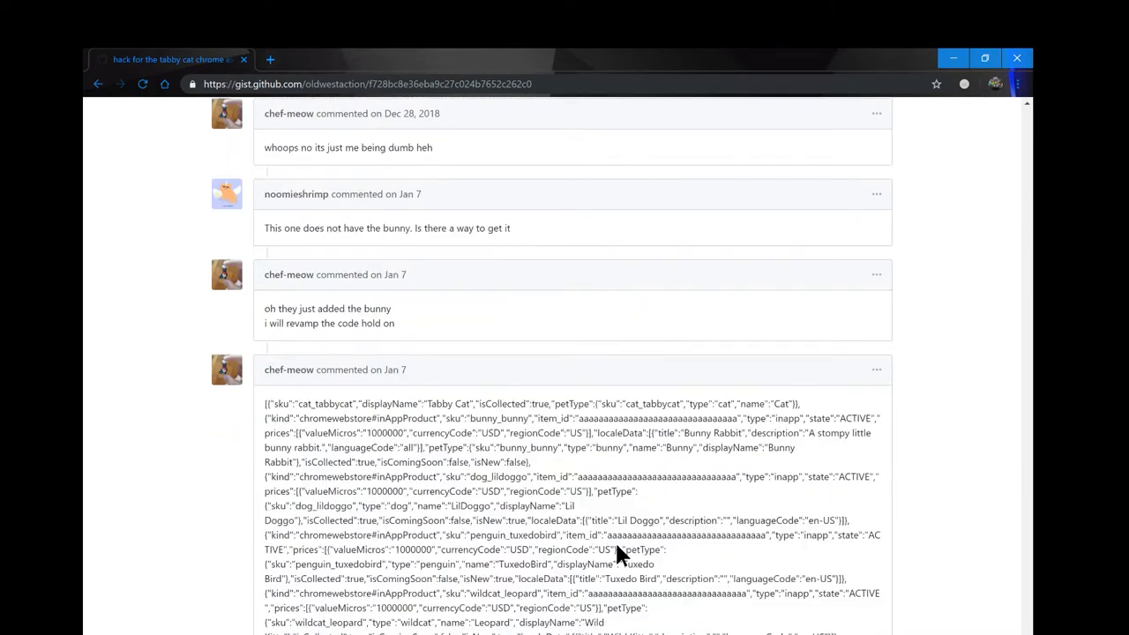
pyautogui.scroll(-3)
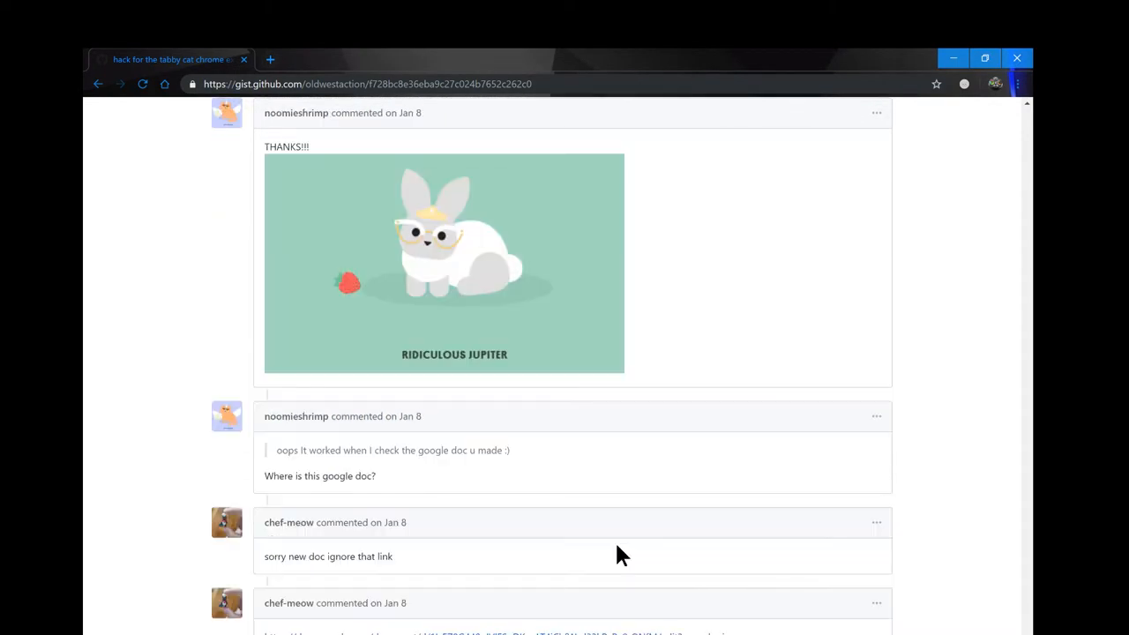
pyautogui.scroll(-3)
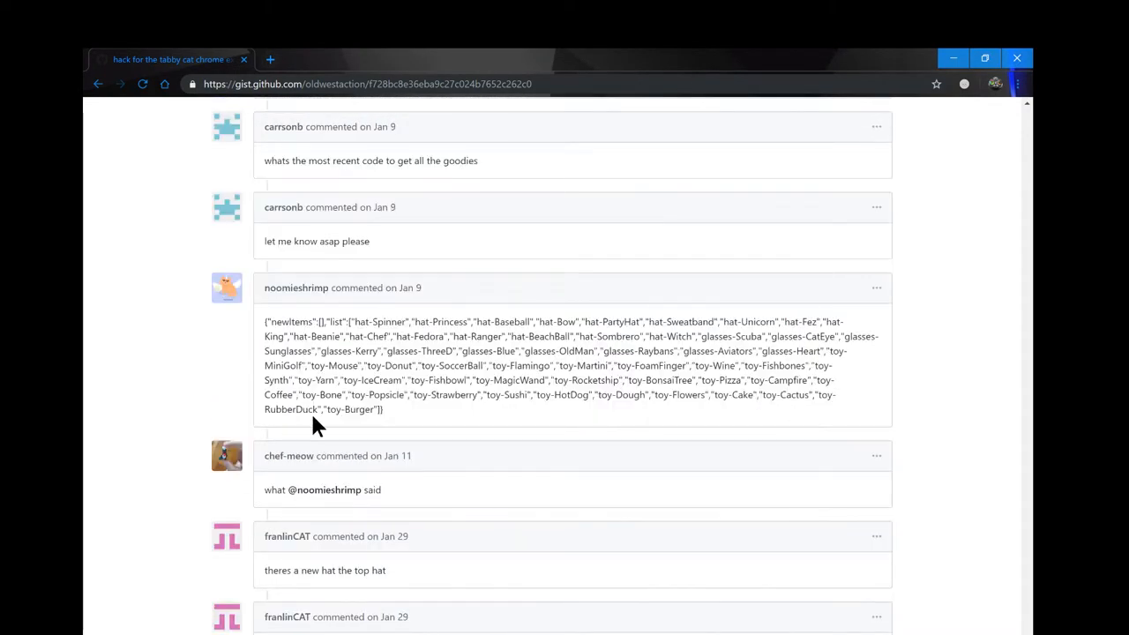
pyautogui.scroll(-3)
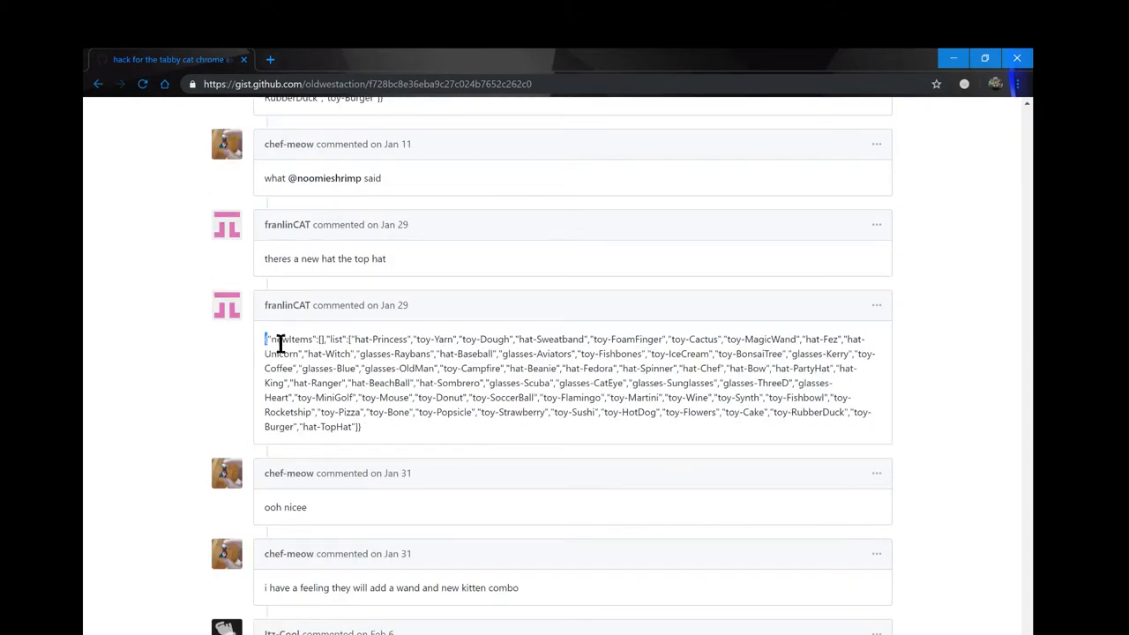
pyautogui.moveTo(264, 339); pyautogui.dragTo(362, 427)
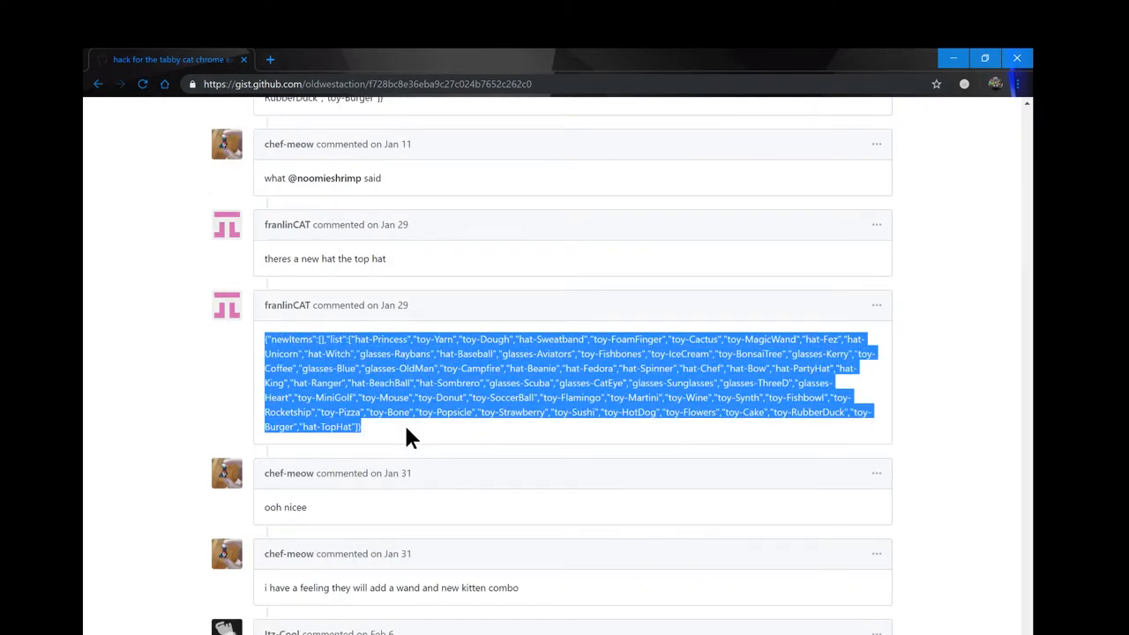
# Step: Start a fresh Tabby Cat new tab
pyautogui.click(270, 59)
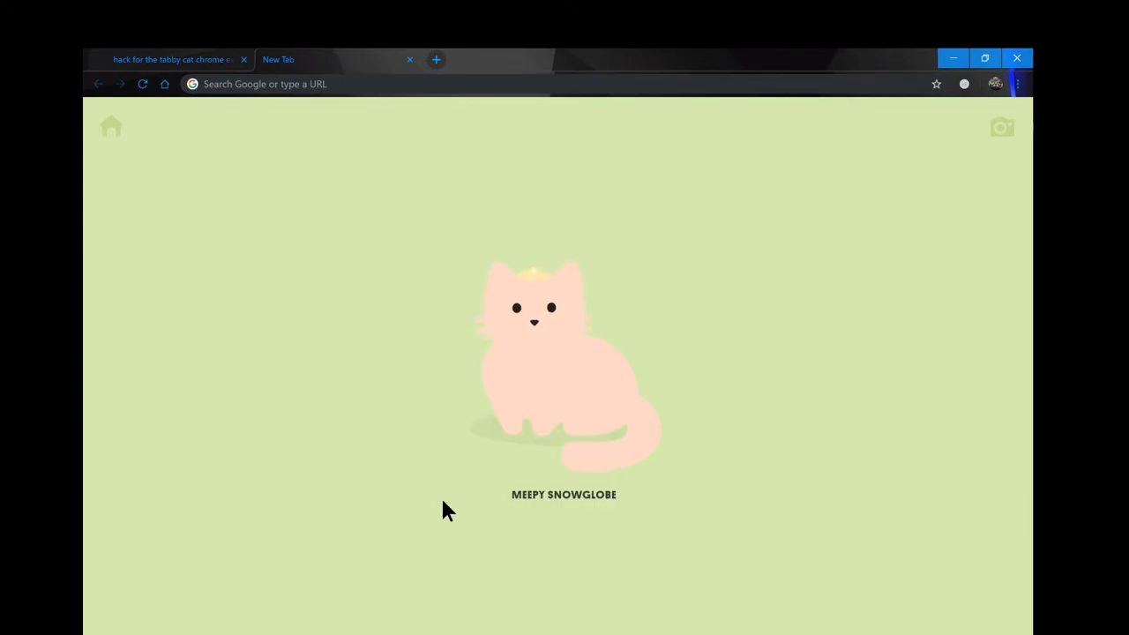
# Step: In DevTools Local Storage, replace the extension's collectedGoodies value with the copied list
pyautogui.press('F12')
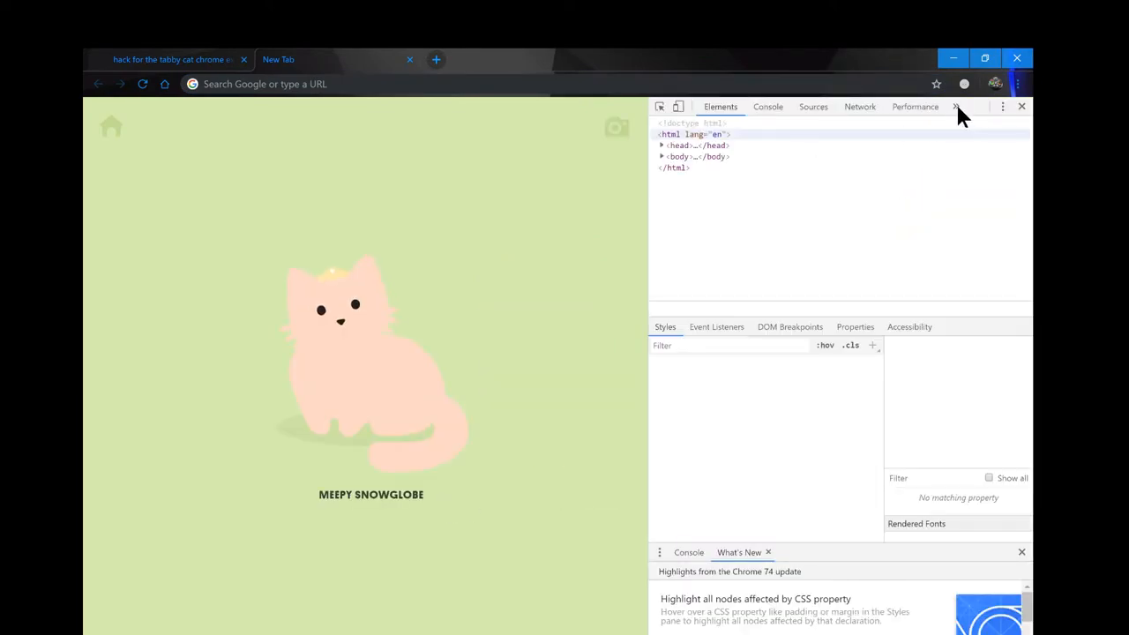
pyautogui.click(913, 106)
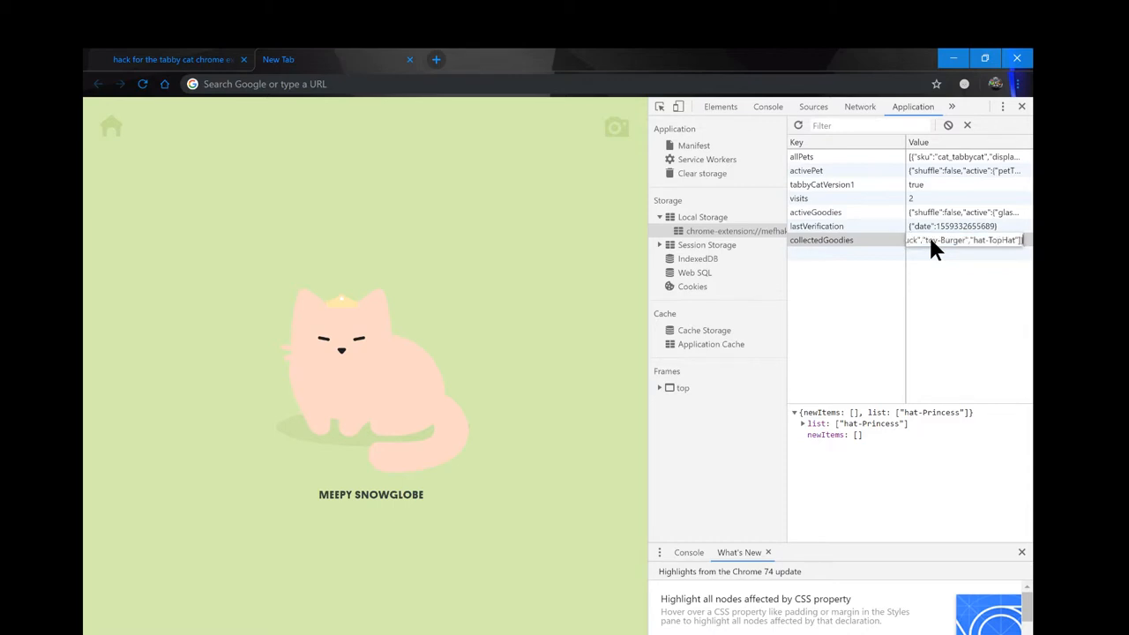
pyautogui.click(821, 240)
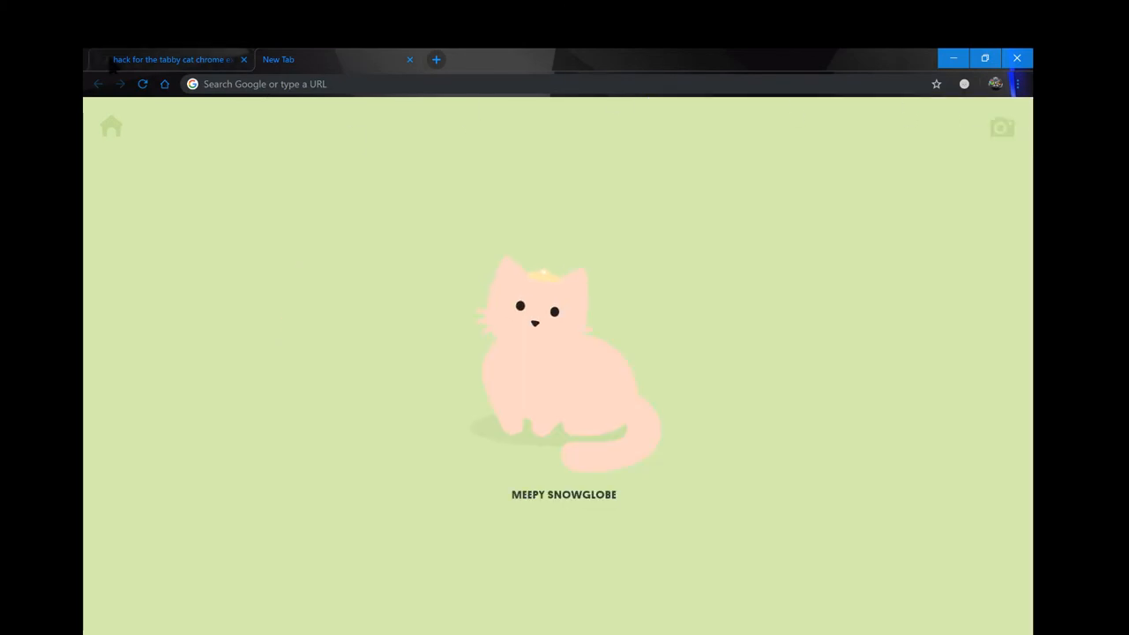
# Step: Reload the new tab and show the full row of unlocked accessories
pyautogui.click(143, 84)
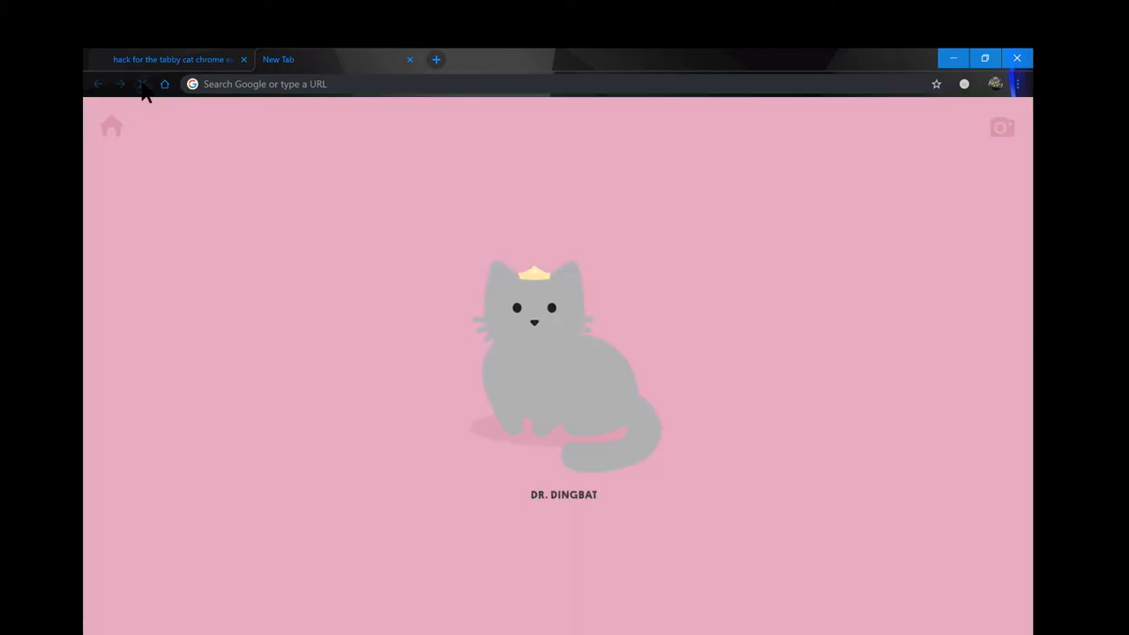
pyautogui.click(143, 83)
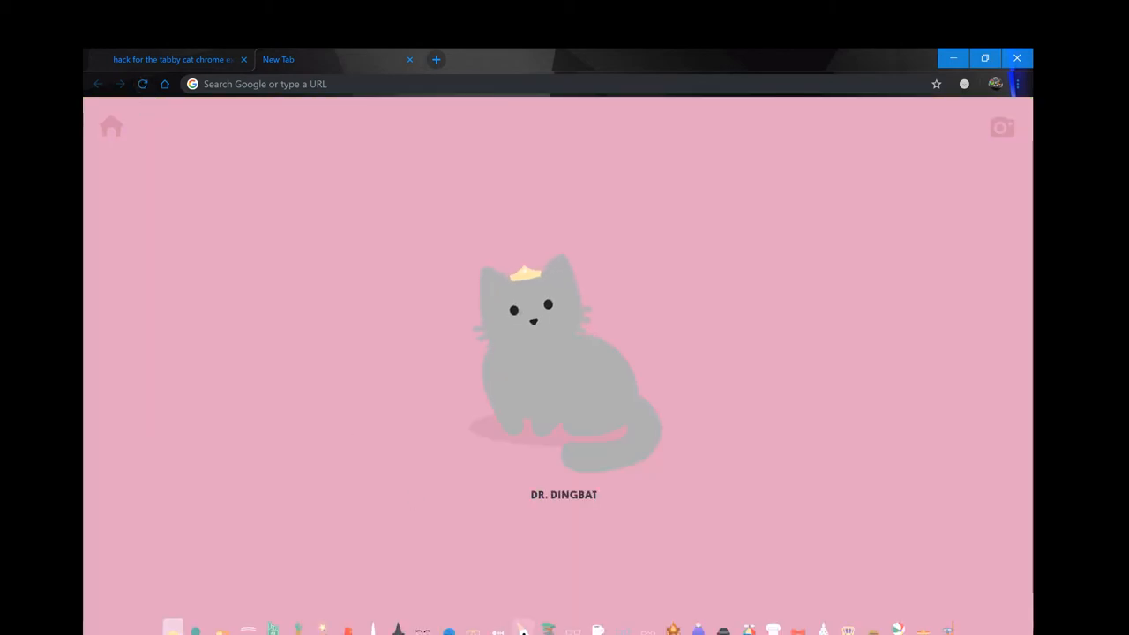